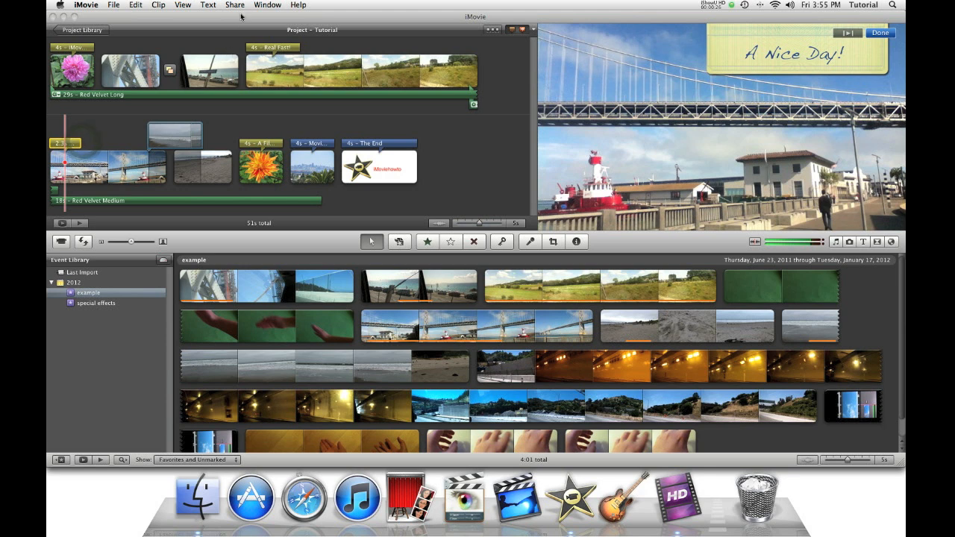
# - Export the iMovie Tutorial project via Share > Export Movie as TutorialSample.mov
pyautogui.click(234, 4)
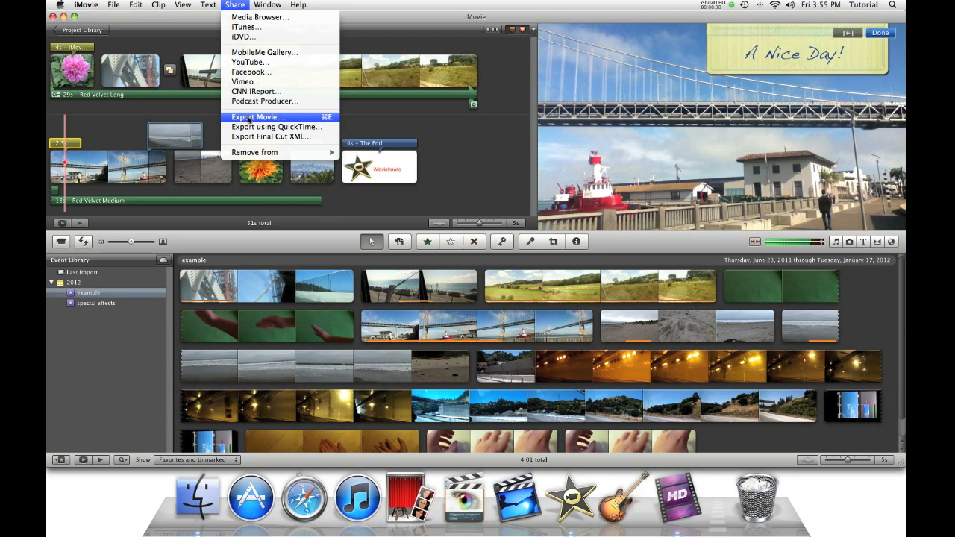
pyautogui.click(257, 117)
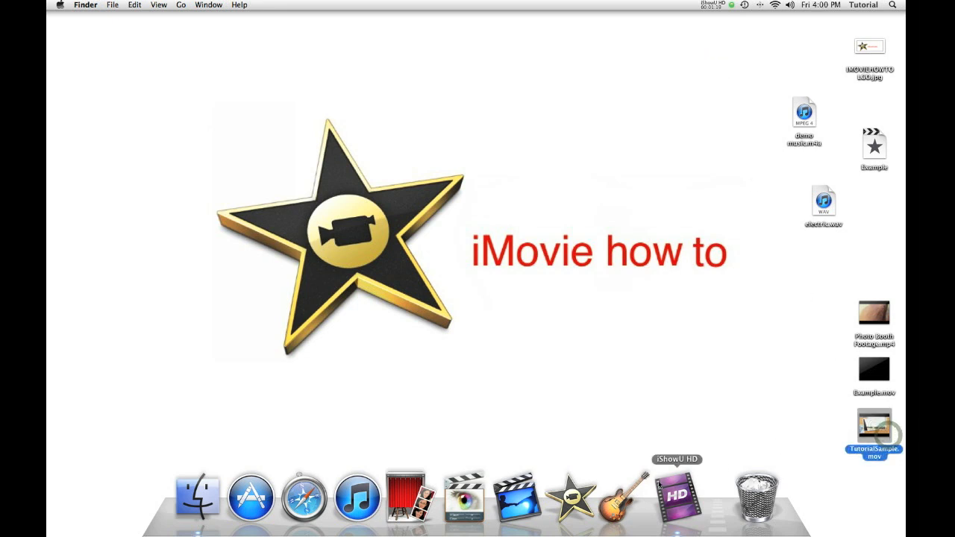
pyautogui.moveTo(623, 494)
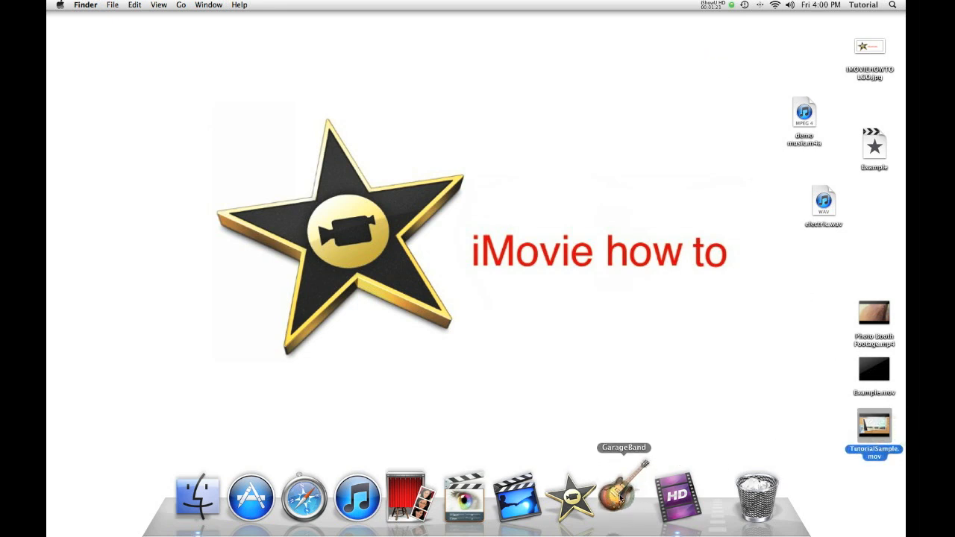
# - Launch GarageBand from the Dock and choose the Movie project template
pyautogui.click(622, 494)
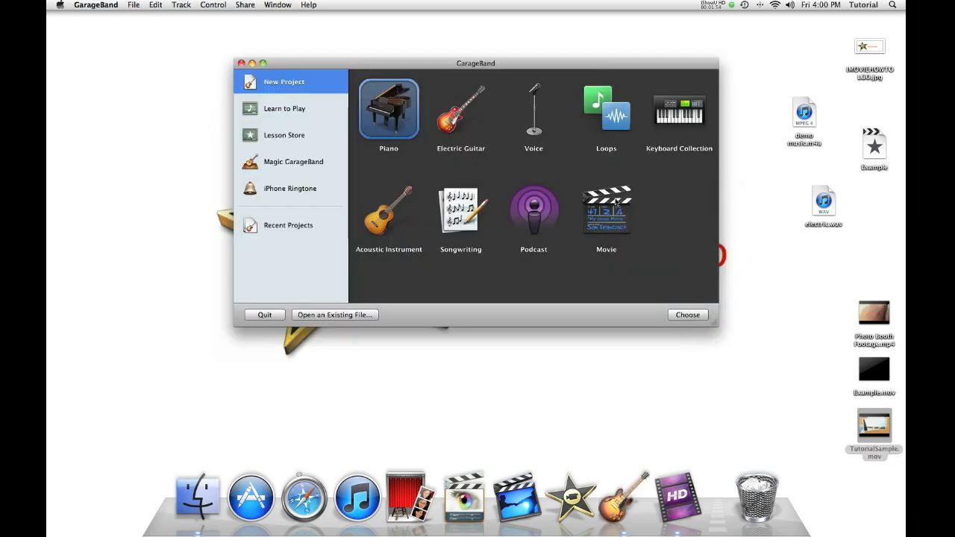
pyautogui.click(606, 210)
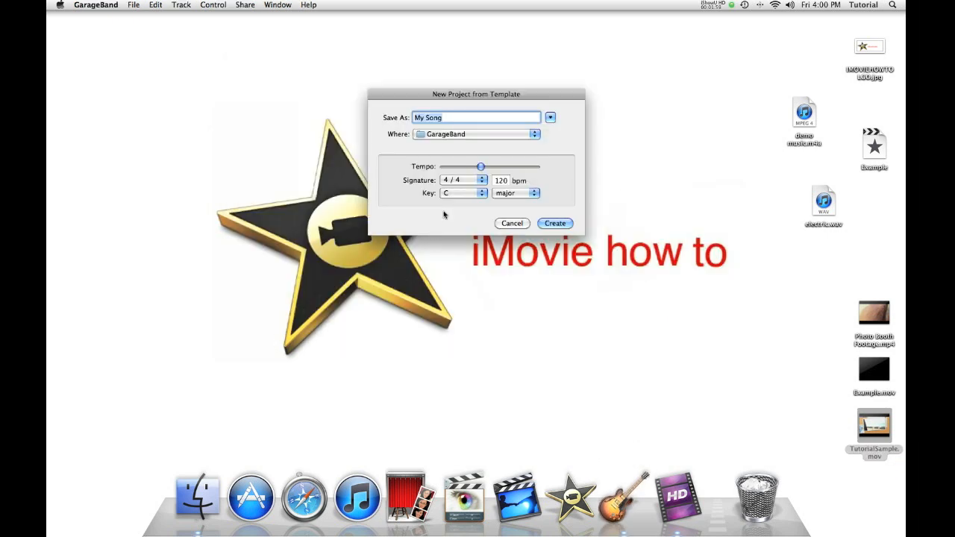
# - Name the new movie project 'Demo Compress' and create it
pyautogui.write('Demo')
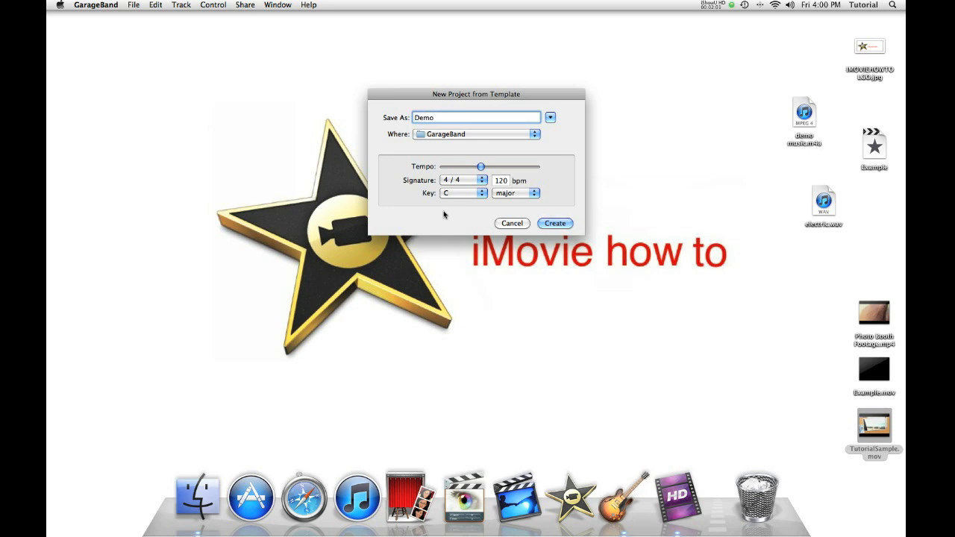
pyautogui.write('Comp')
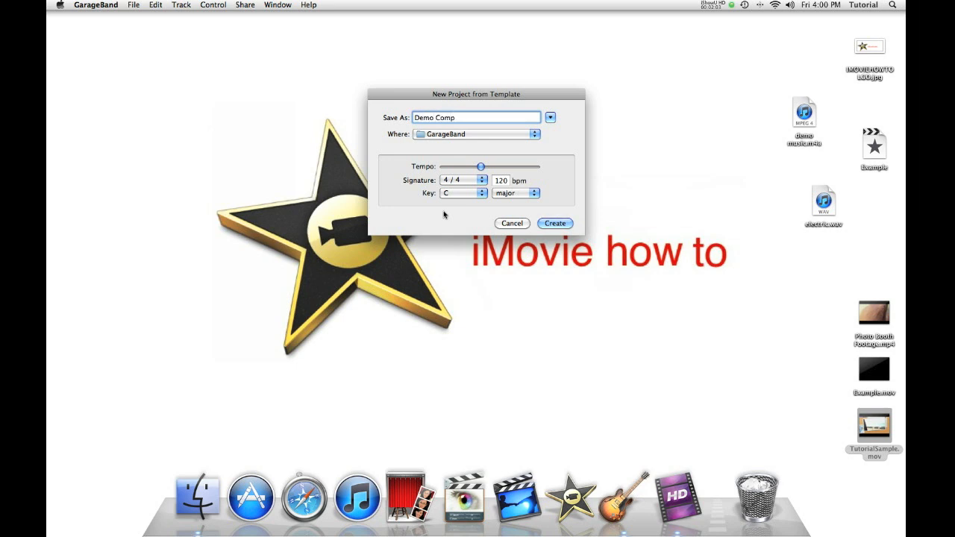
pyautogui.write('ress')
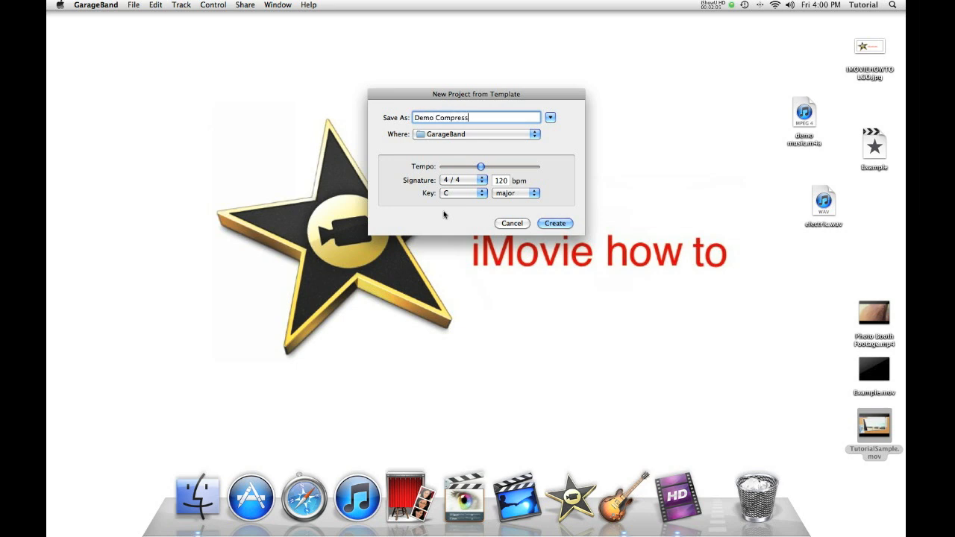
pyautogui.click(512, 223)
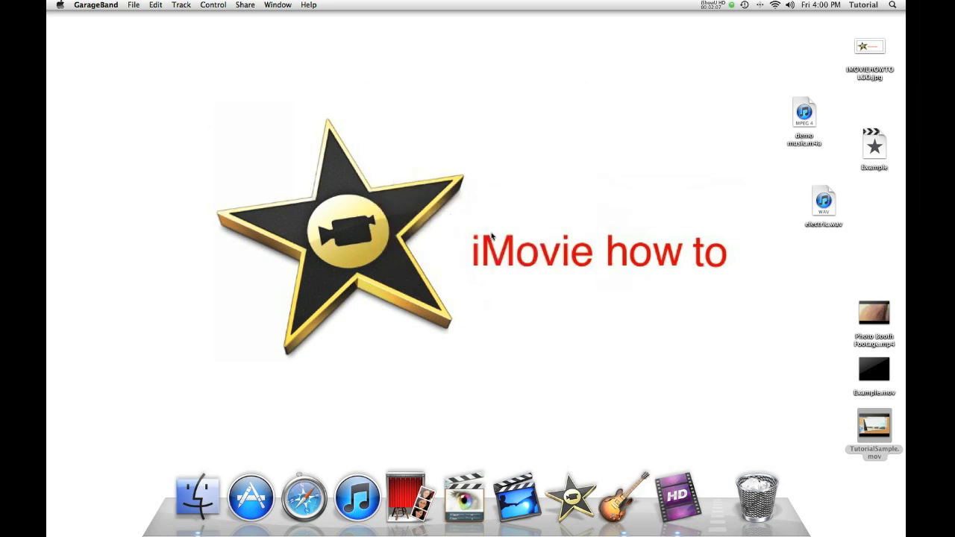
pyautogui.click(572, 494)
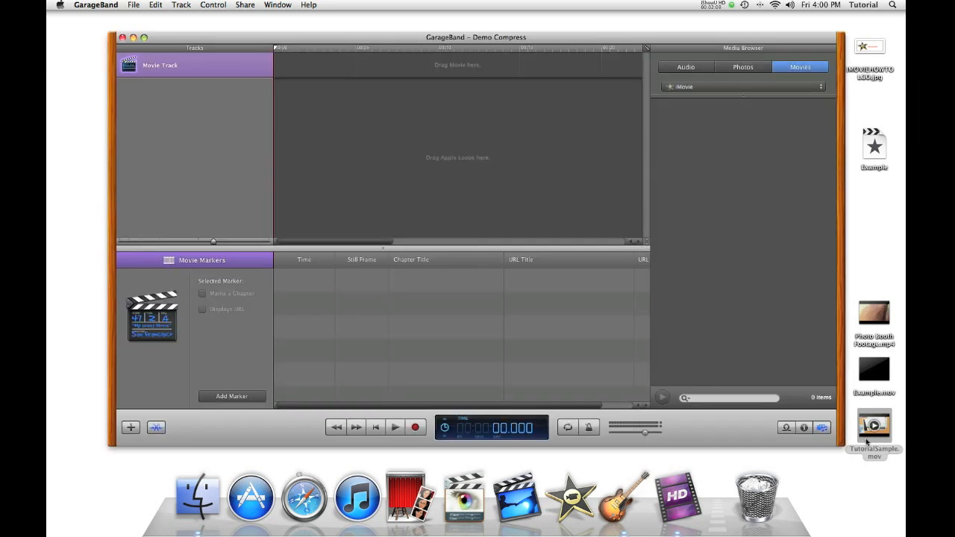
# - Drag TutorialSample.mov from the desktop onto the Movie Track
pyautogui.moveTo(873, 425); pyautogui.dragTo(445, 97)
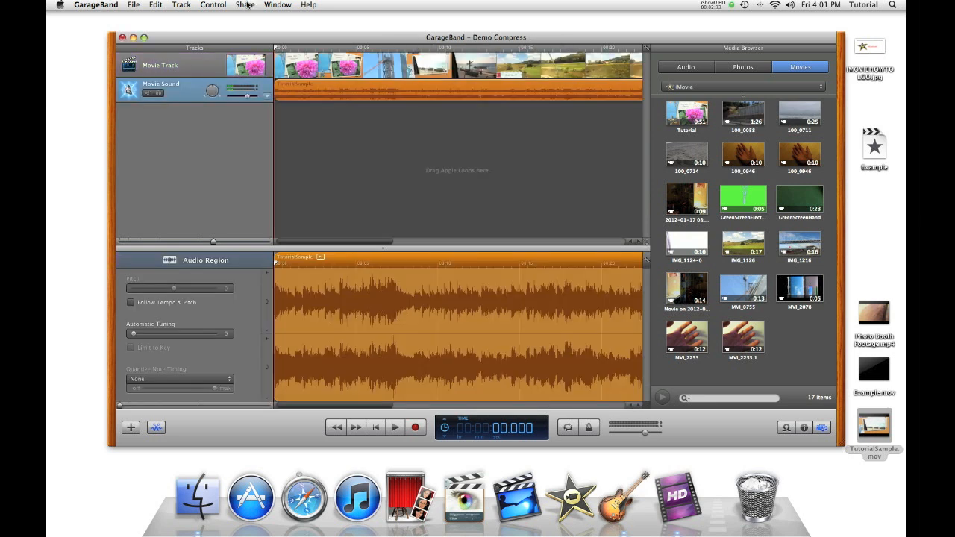
# - Export the movie to disk using the Email video quality preset
pyautogui.click(246, 6)
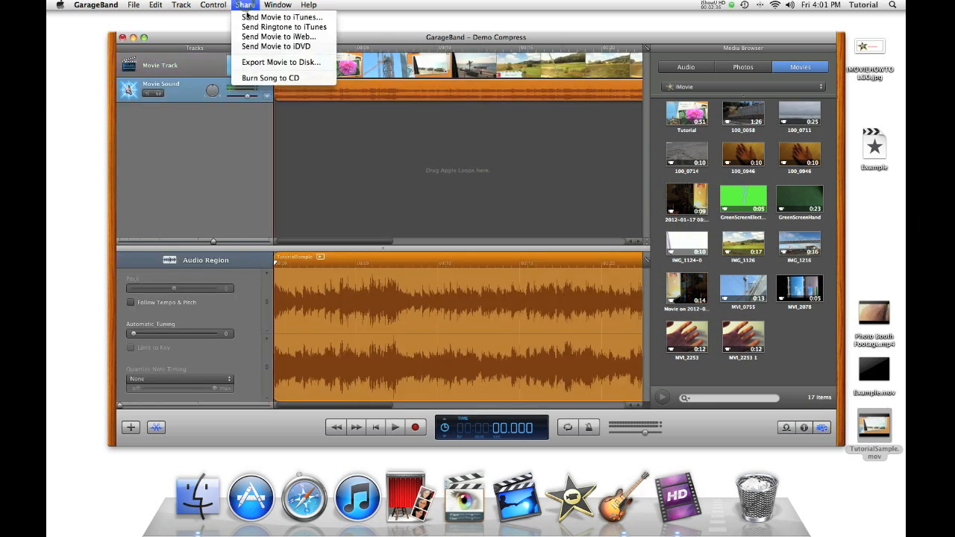
pyautogui.moveTo(281, 62)
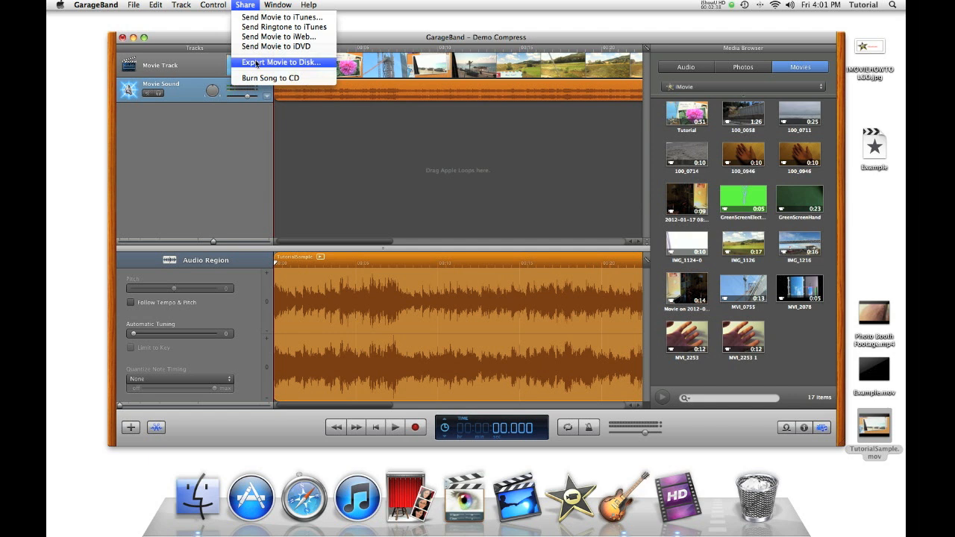
pyautogui.click(280, 62)
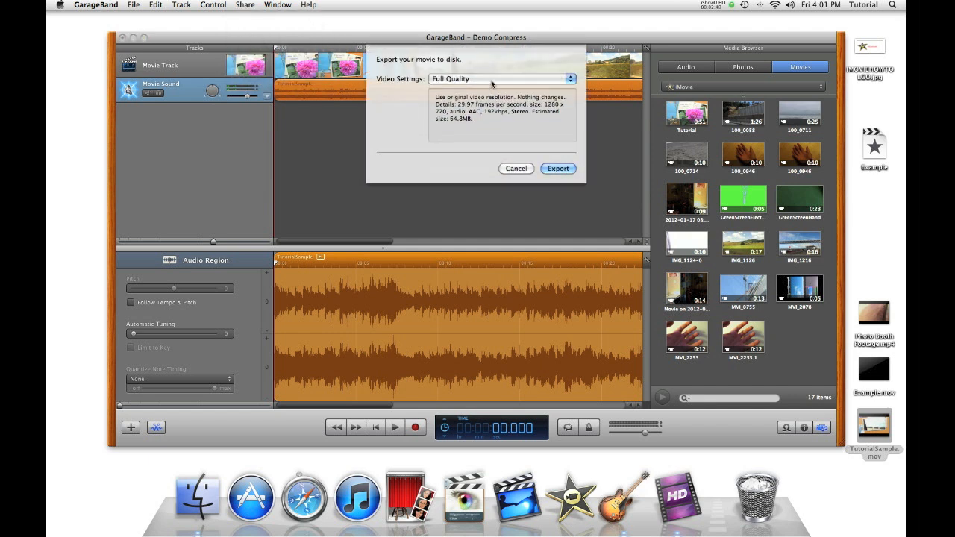
pyautogui.click(500, 79)
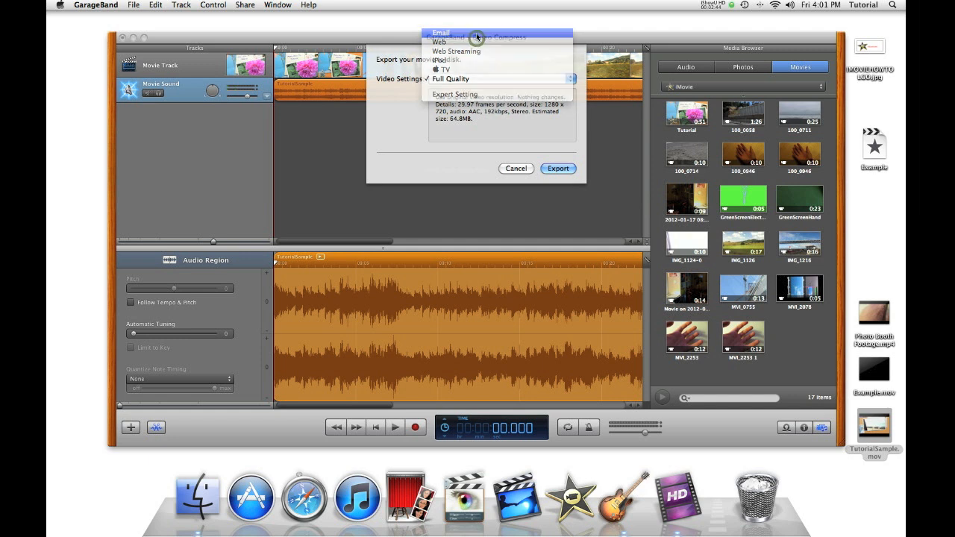
pyautogui.click(441, 33)
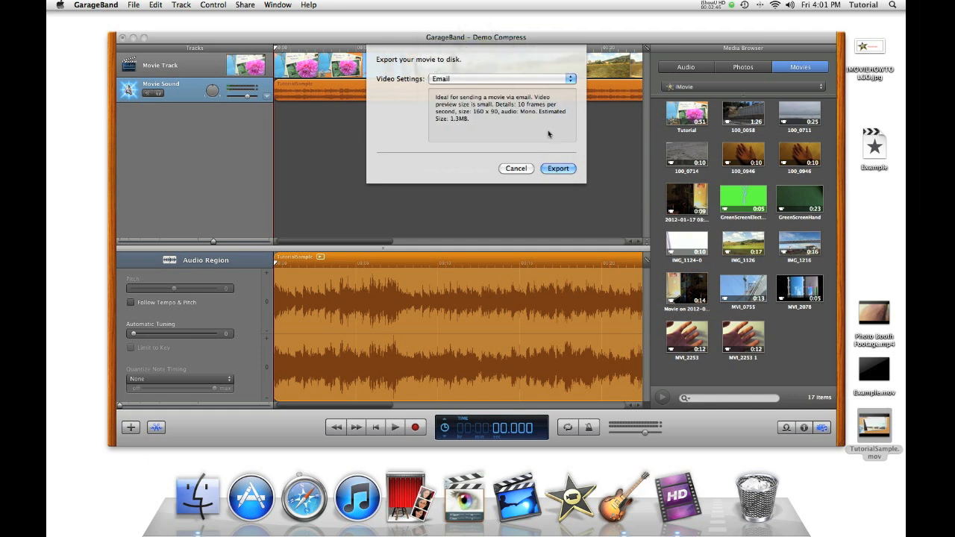
pyautogui.click(558, 168)
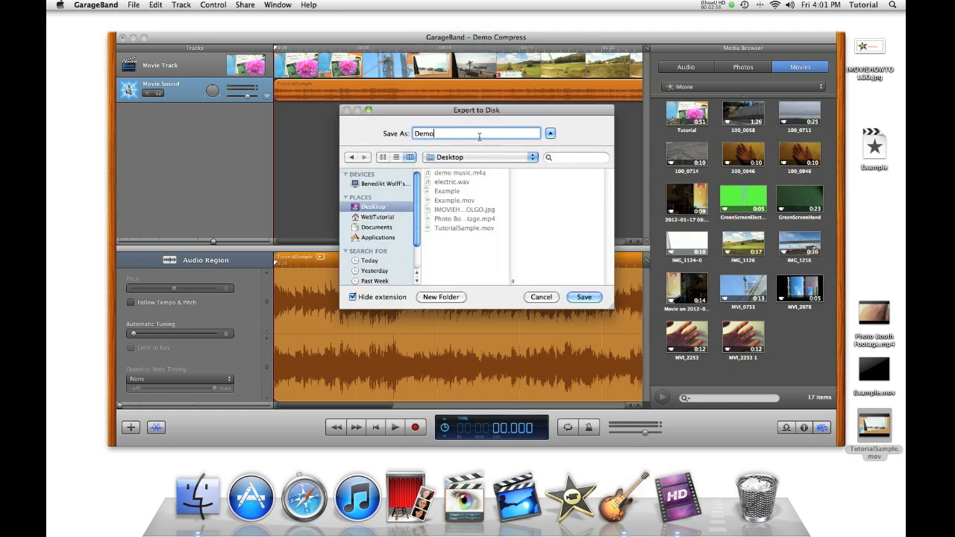
# - Save the Email-quality movie to the desktop as Demoemail.mov
pyautogui.write('email.mov')
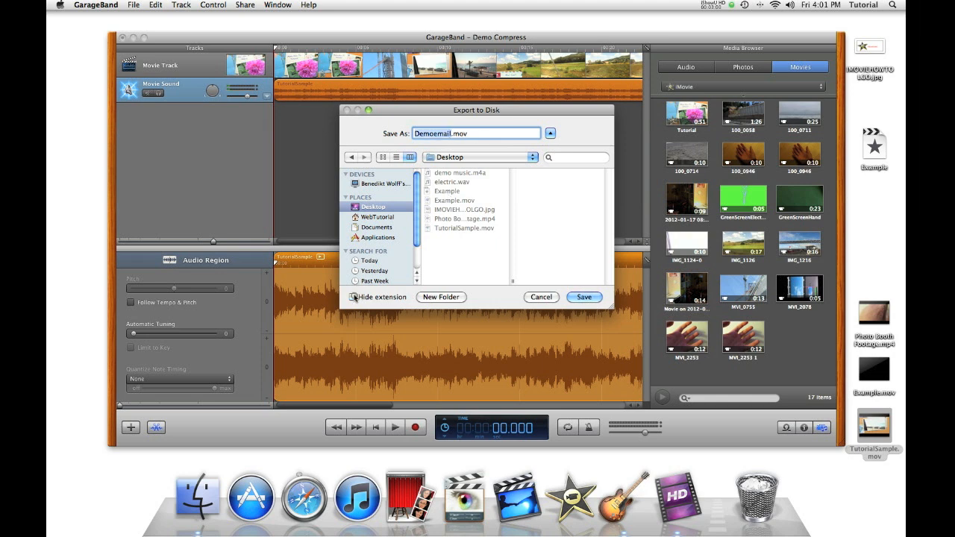
pyautogui.click(584, 297)
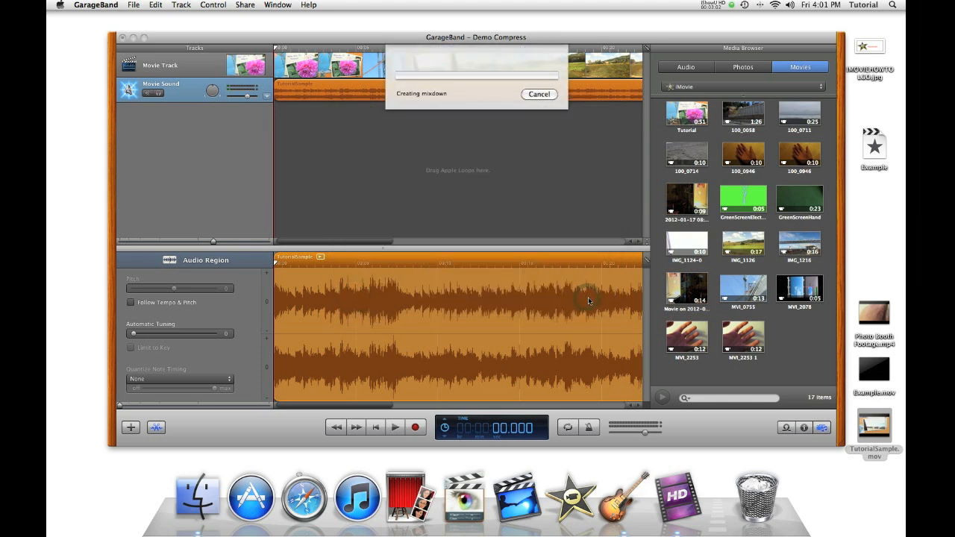